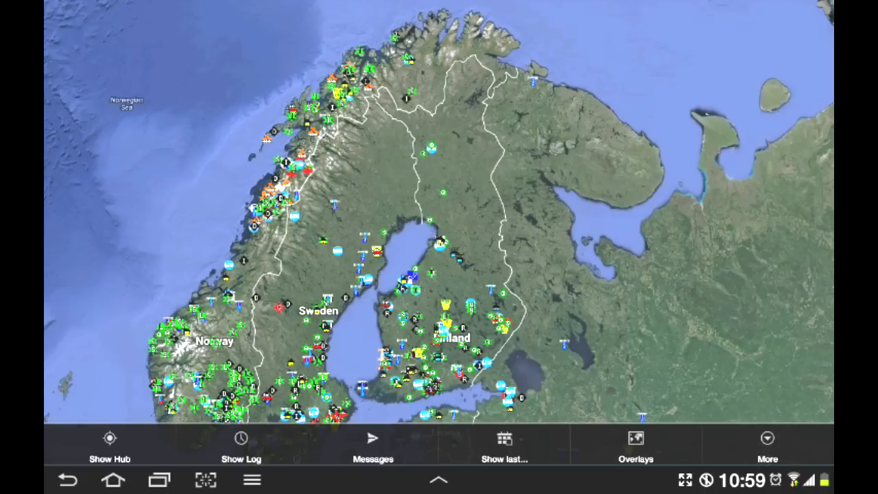
- Show the More options list: Stop Tracking, Single Shot, Clear Log, Preferences and About
click(767, 438)
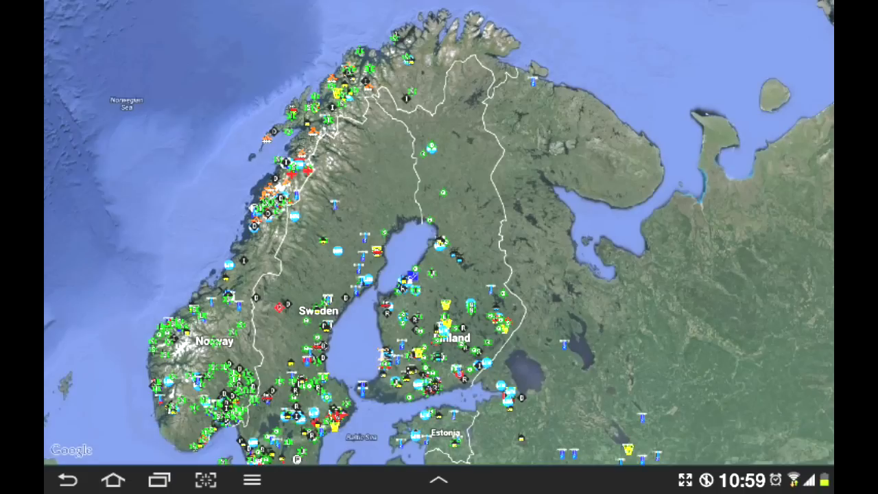
click(252, 480)
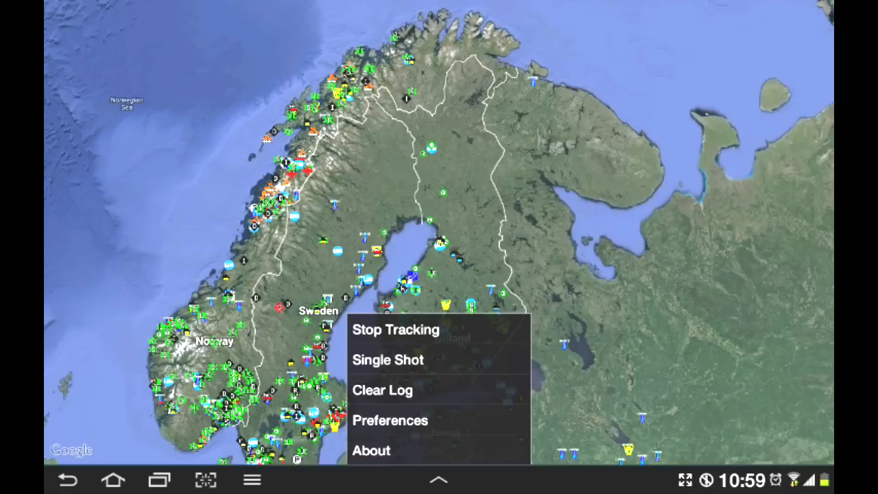
- Enter Preferences, briefly bring up the APRS-IS Passcode prompt and cancel it
click(389, 420)
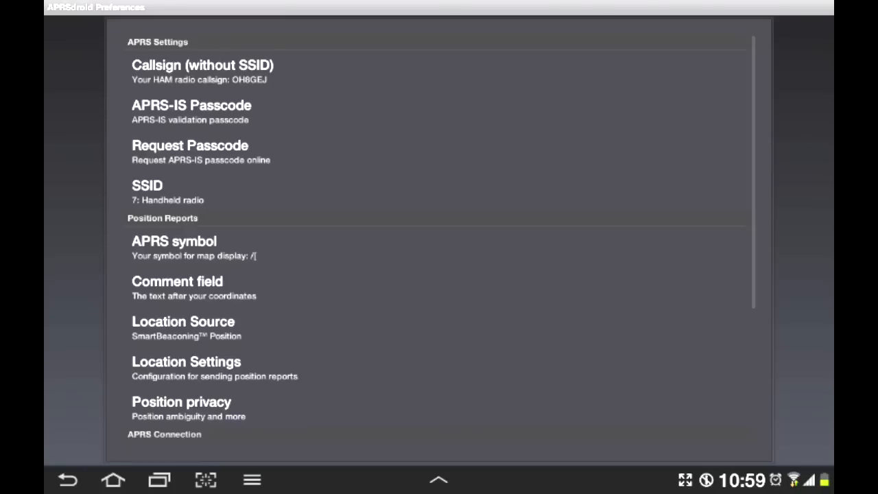
click(203, 66)
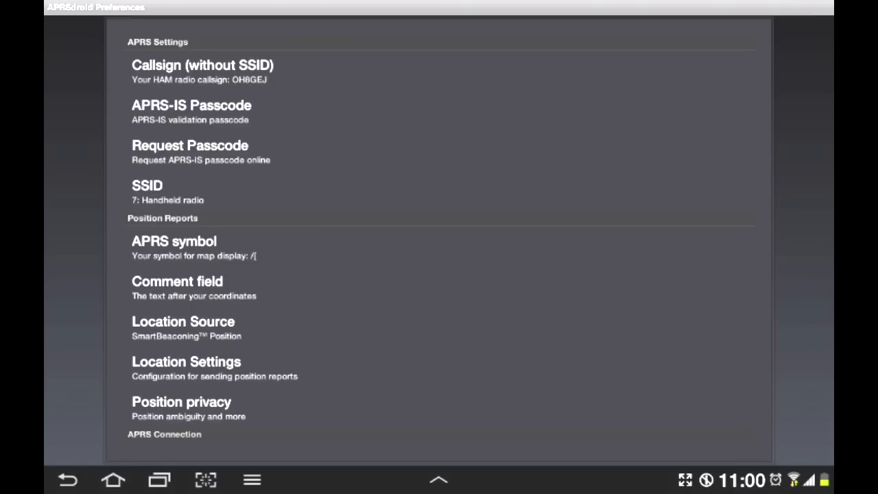
click(192, 105)
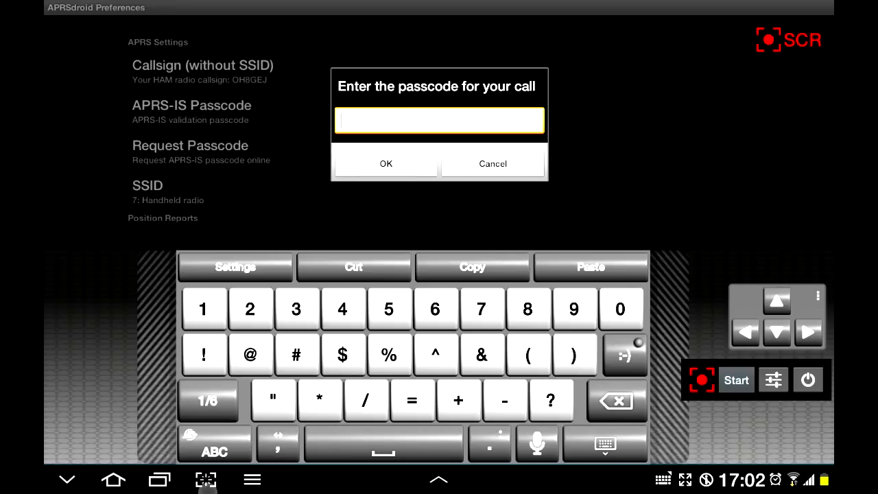
click(492, 163)
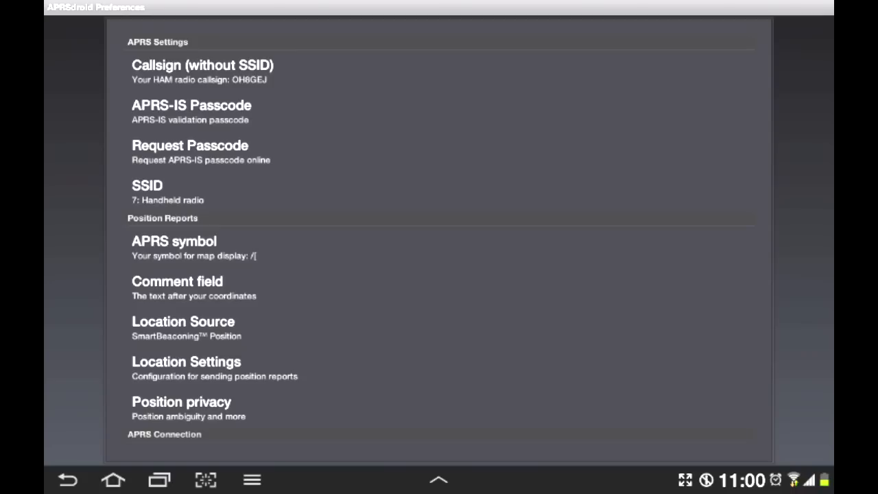
click(147, 191)
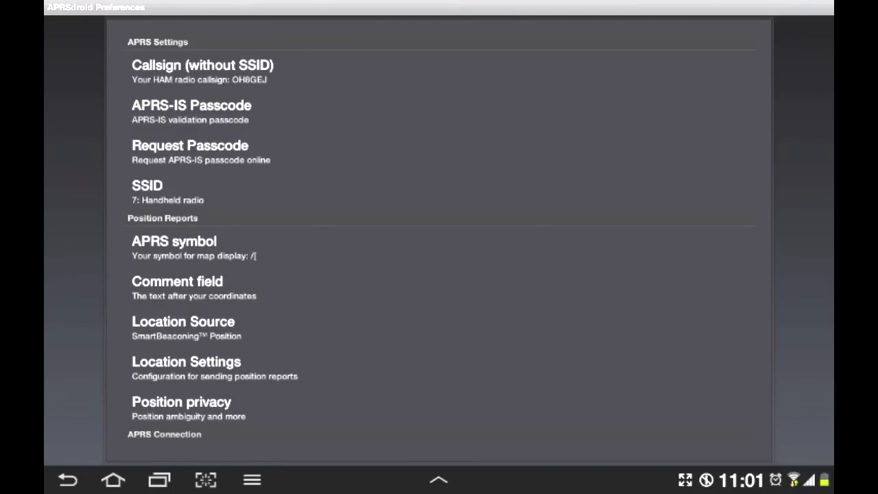
click(173, 241)
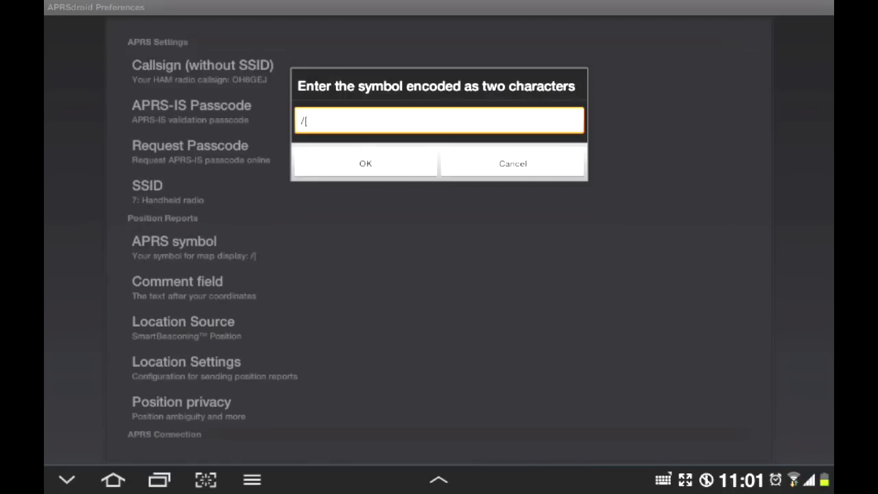
click(439, 121)
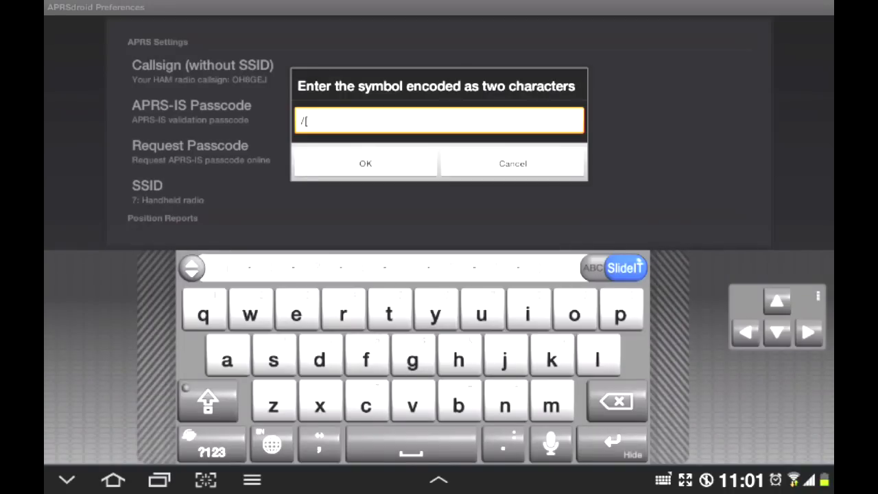
click(365, 163)
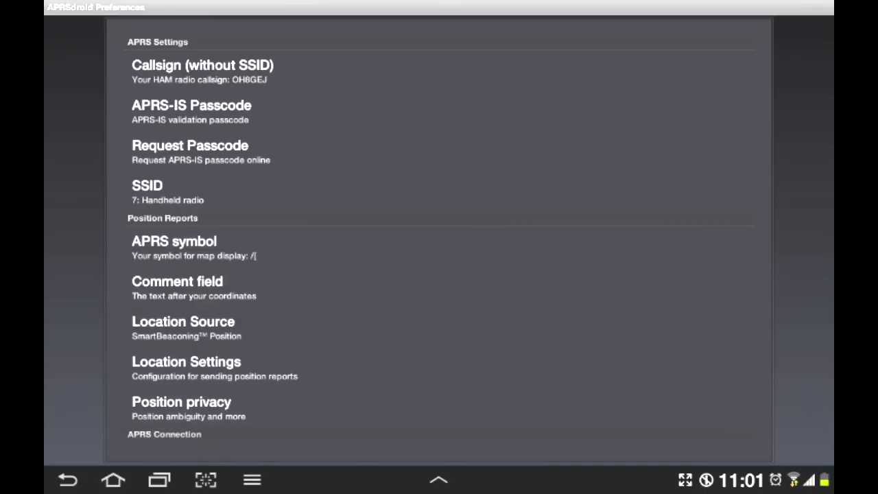
click(177, 281)
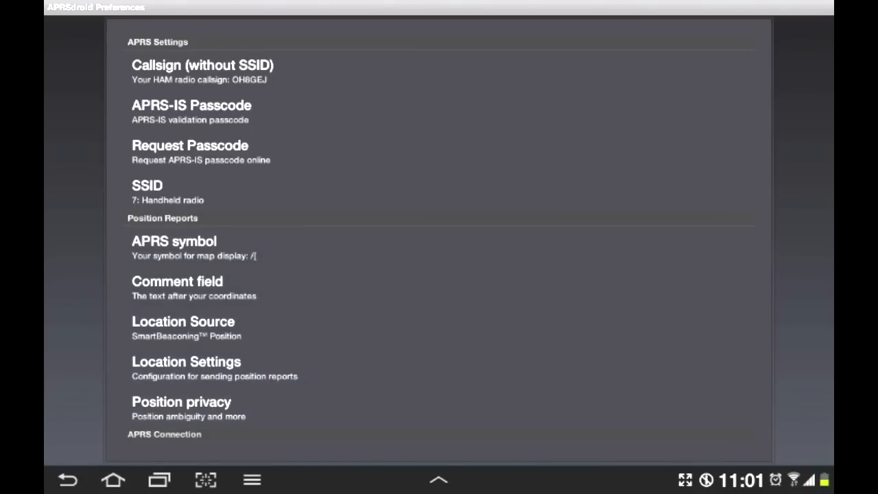
click(183, 321)
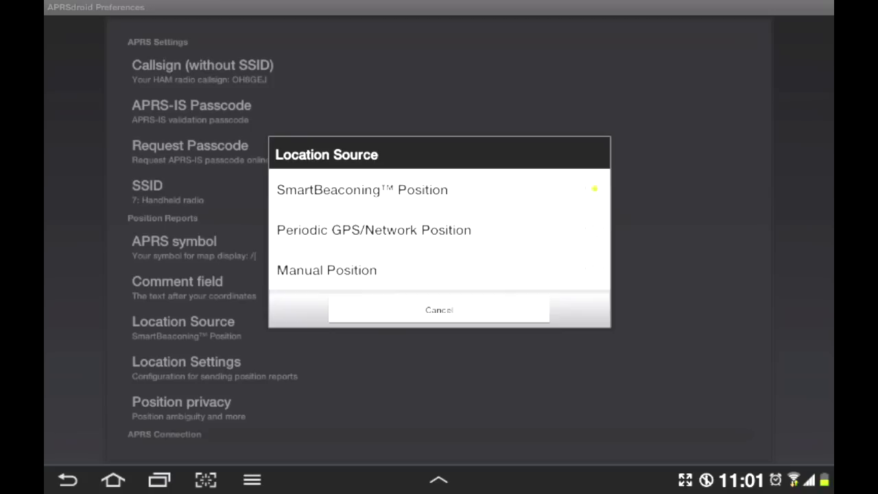
click(439, 310)
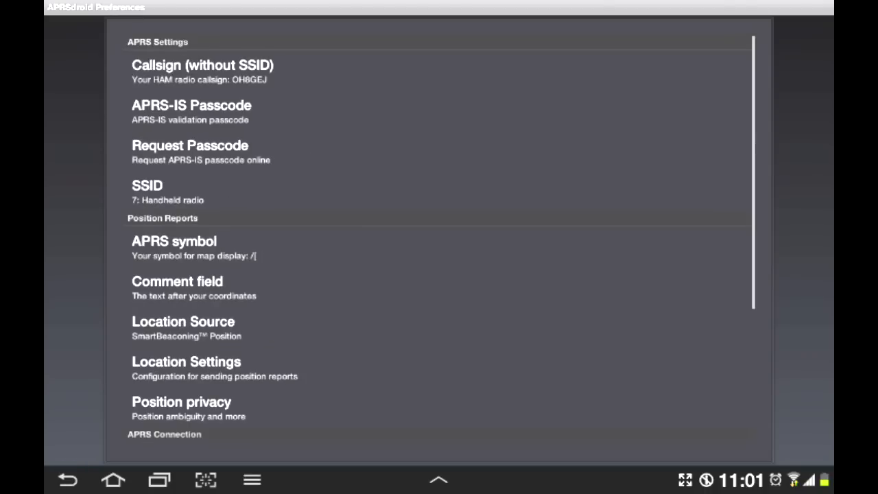
scroll(down, 3)
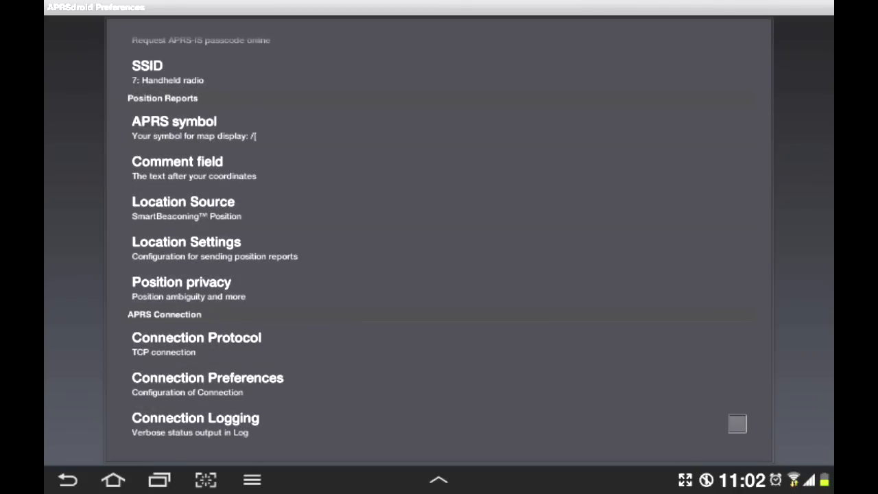
click(181, 288)
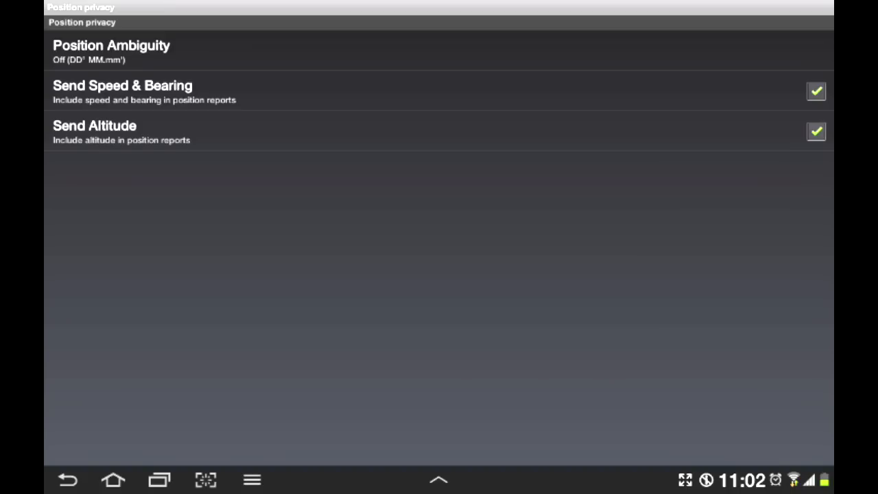
click(67, 480)
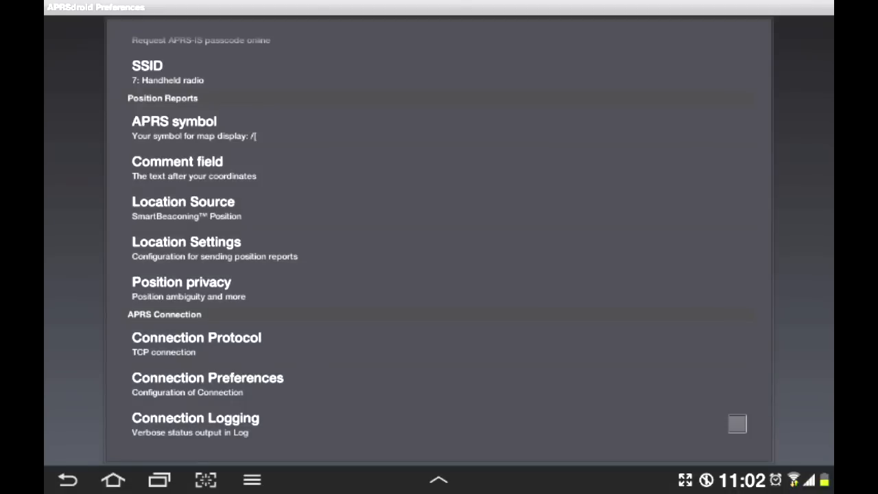
click(160, 345)
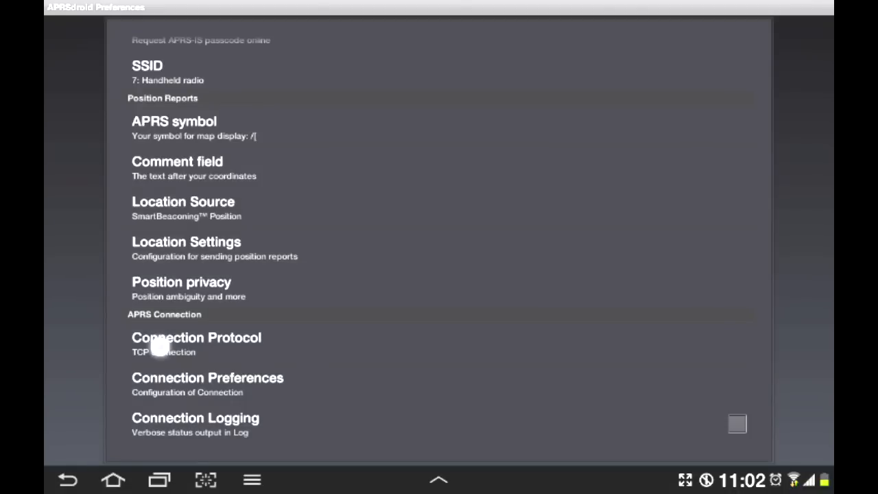
click(196, 338)
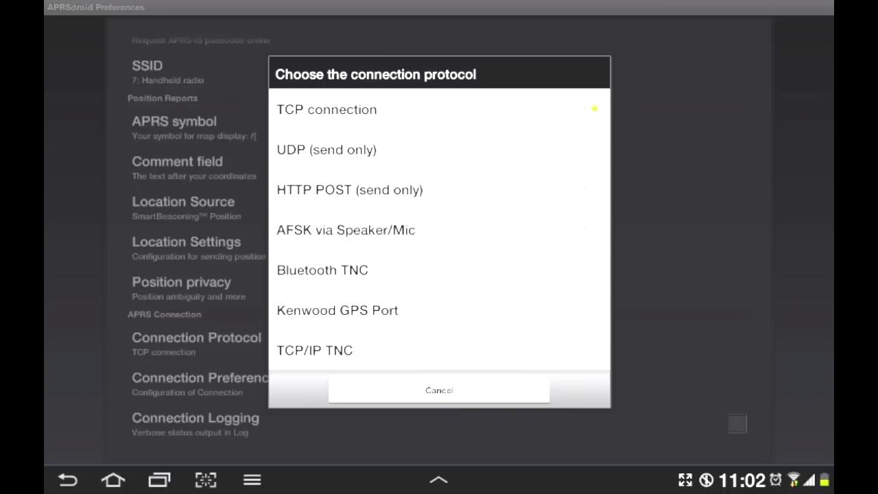
click(345, 231)
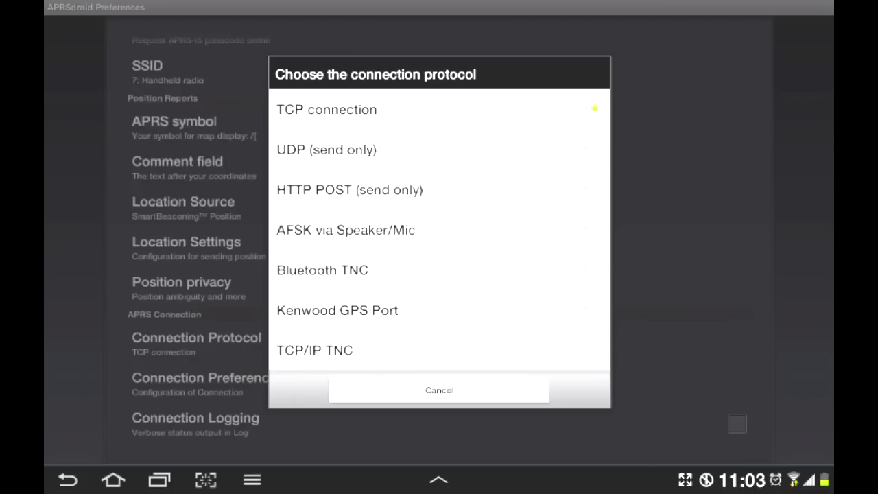
click(322, 269)
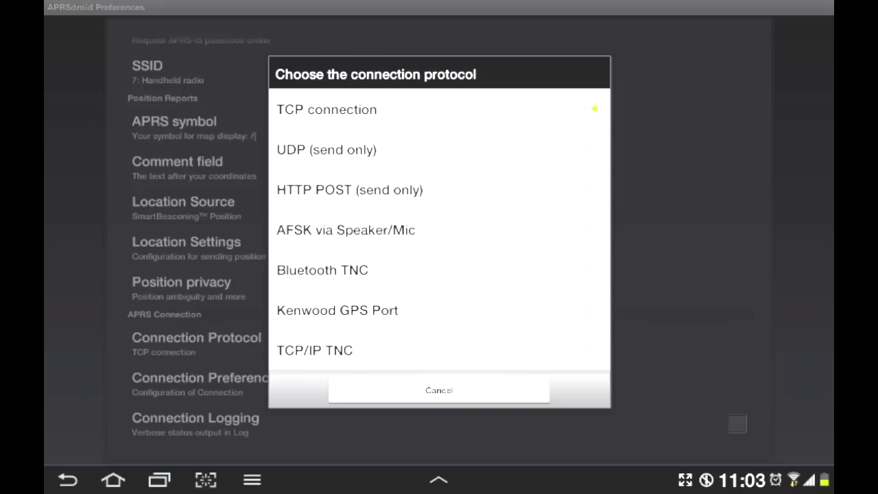
click(438, 390)
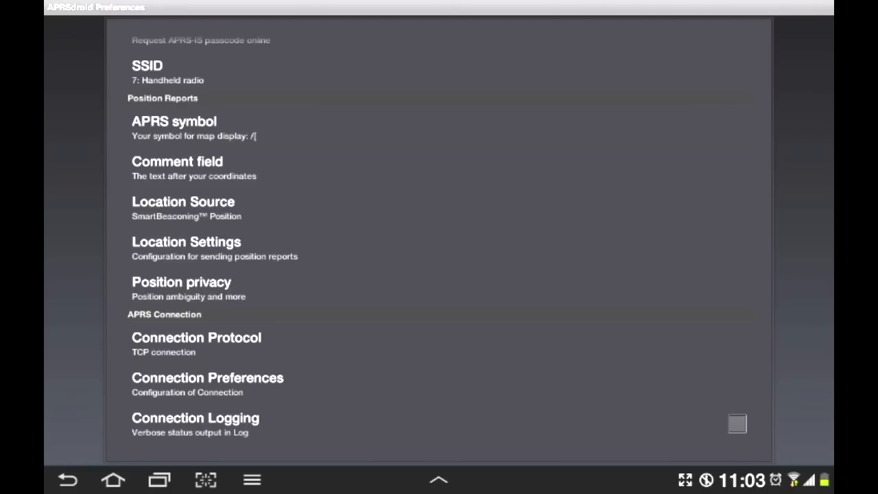
- Exit Preferences to the Scandinavian map and show the Hub, Log, Messages, Overlays, More action bar
scroll(down, 3)
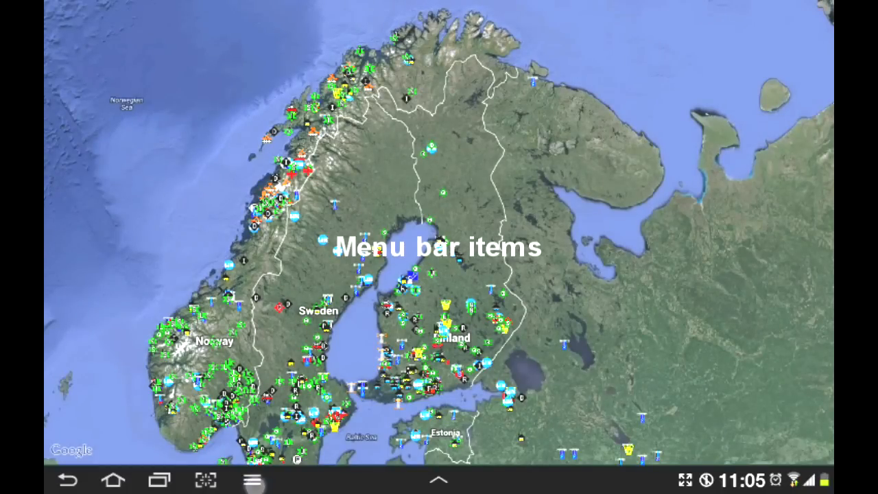
click(252, 480)
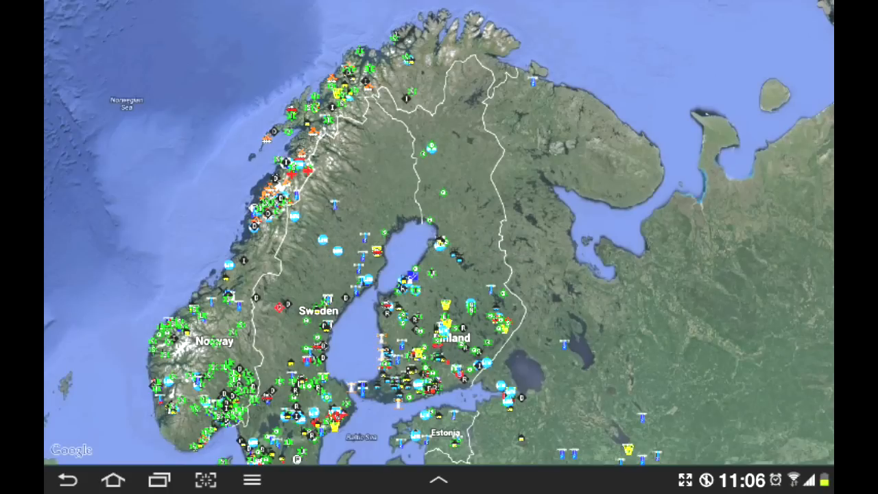
click(251, 480)
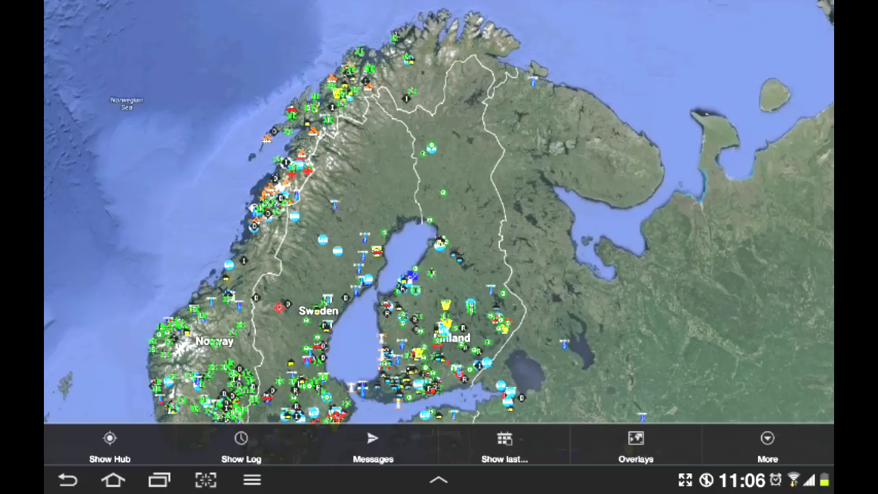
click(109, 446)
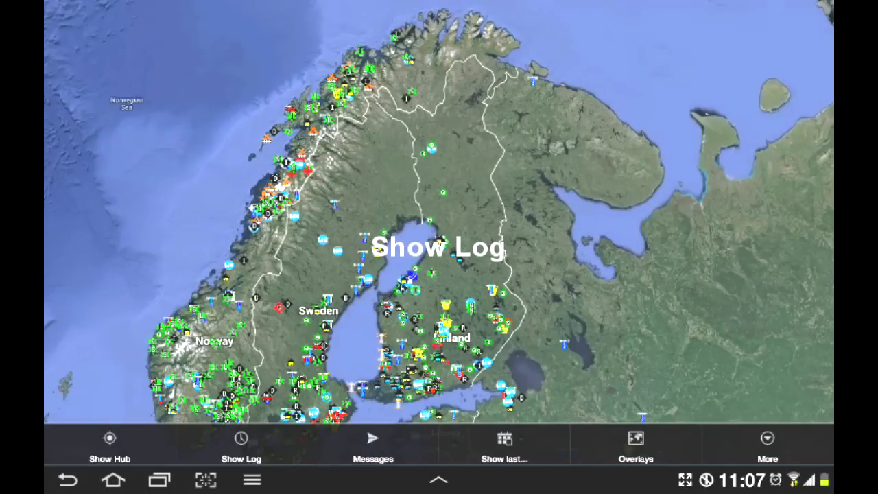
click(242, 439)
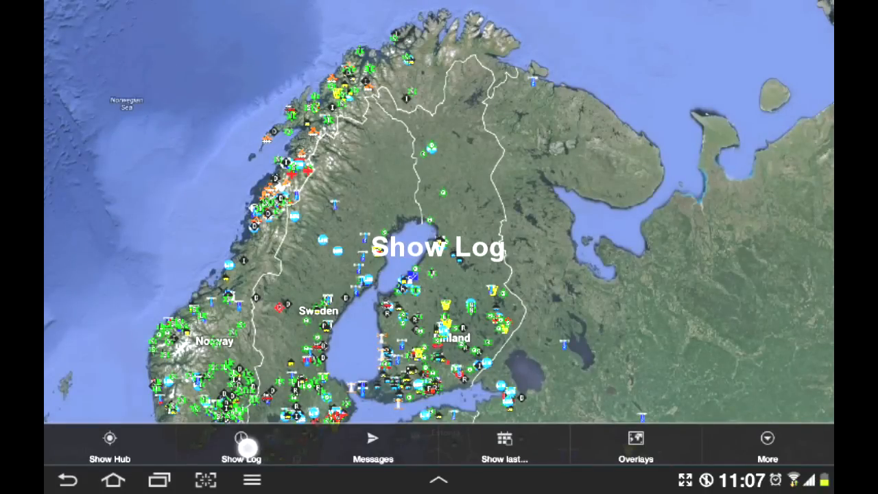
click(240, 441)
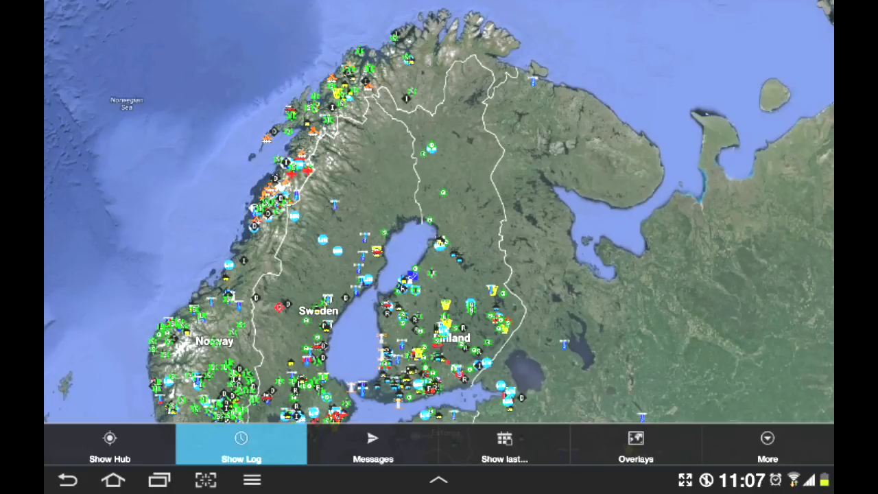
click(242, 445)
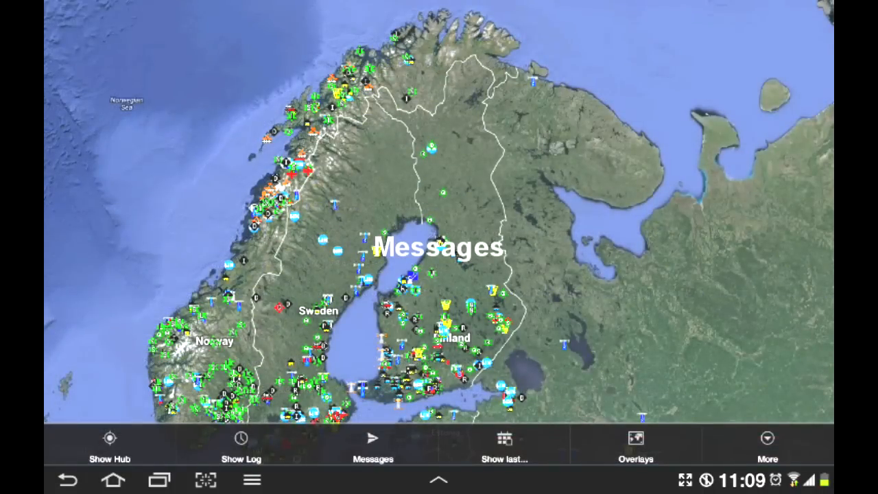
- Show the Messages list with conversations OH8GEJ-1, OH8GEJ-7 and OH8GEJ-3
click(373, 444)
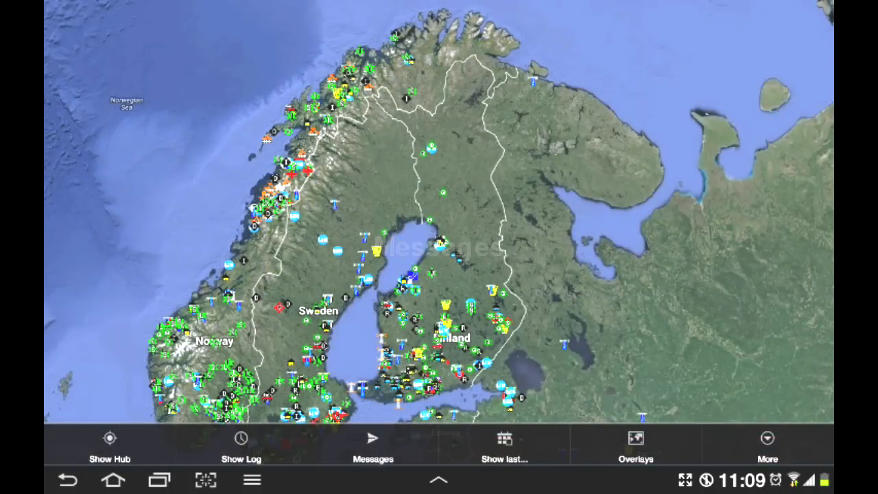
click(373, 445)
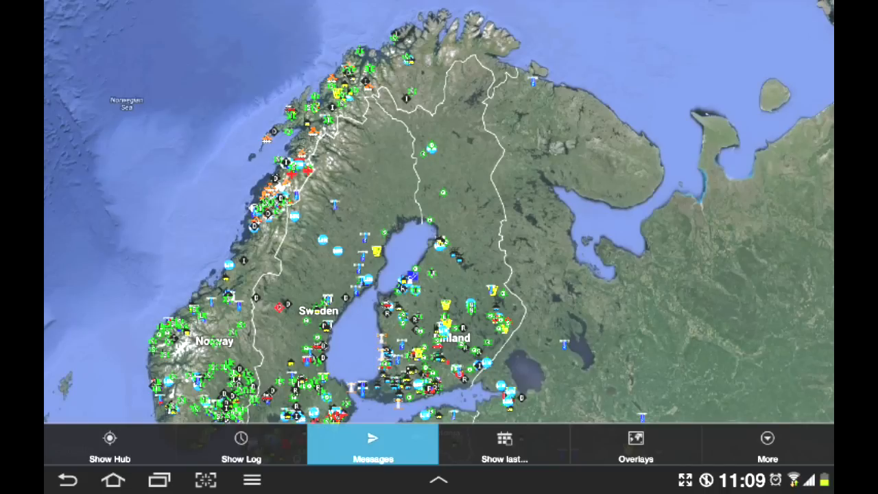
click(373, 445)
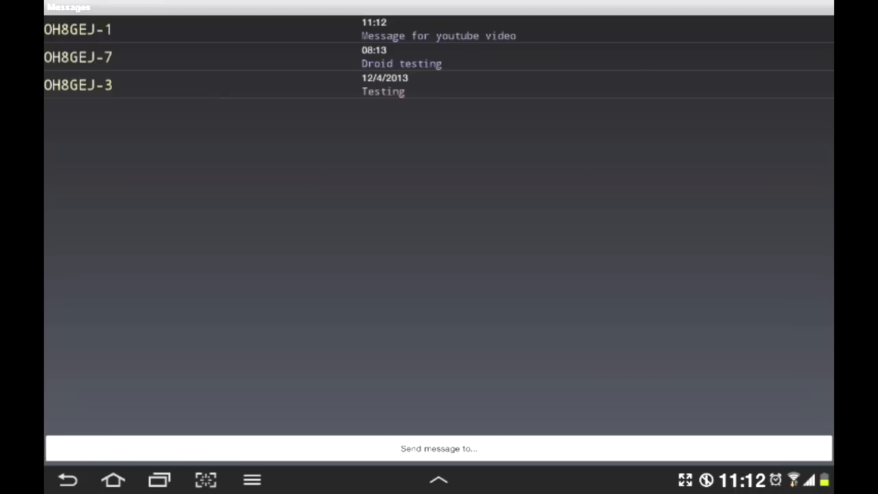
- Peek at the Droid testing conversation, then enter the OH8GEJ-1 youtube-video conversation ready to reply
click(77, 58)
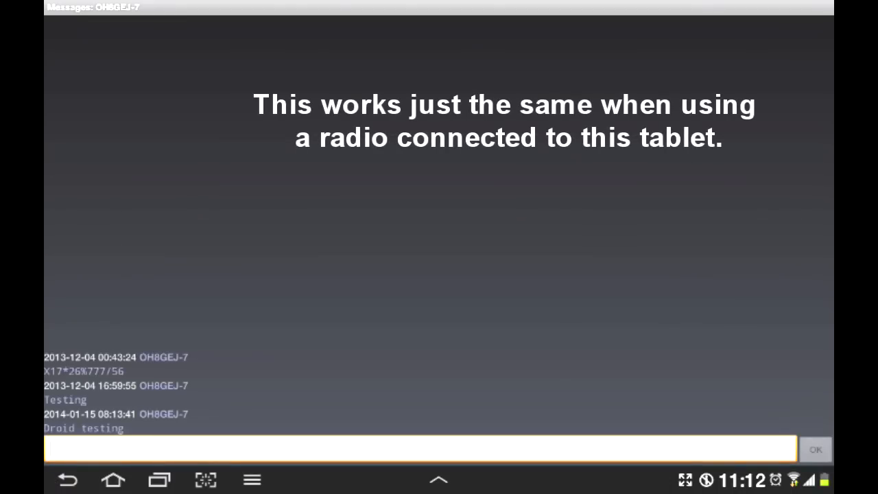
click(67, 480)
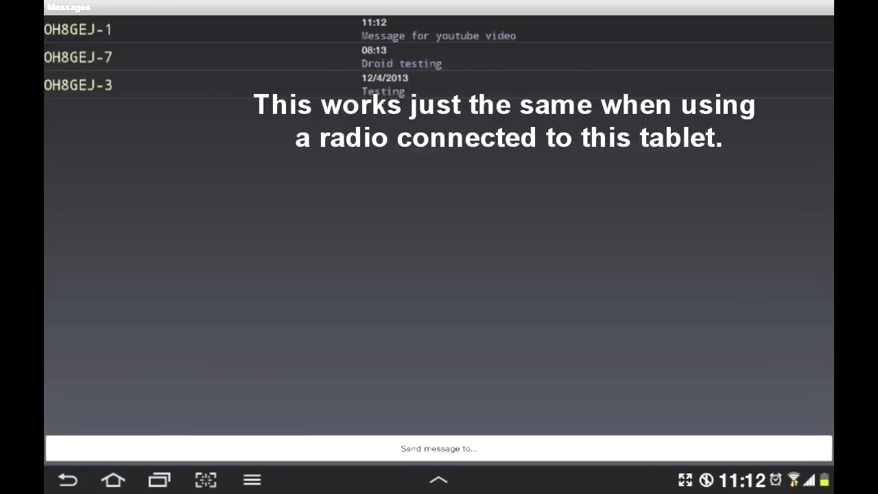
click(76, 29)
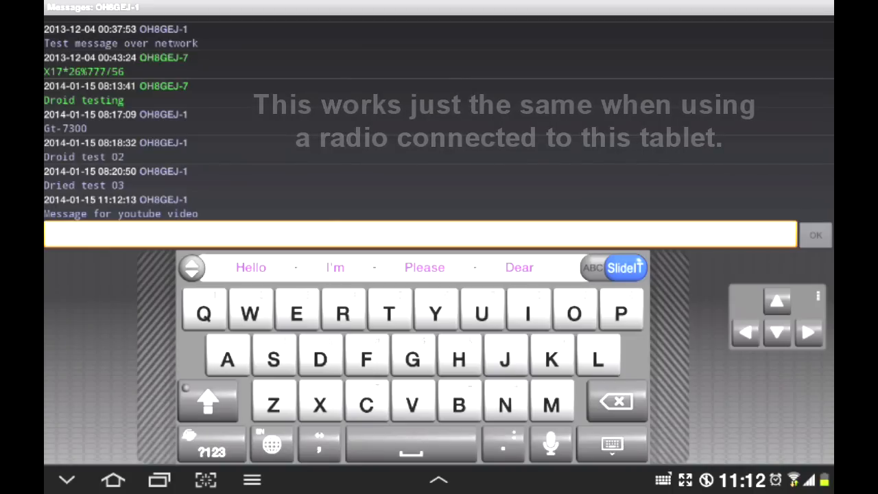
text(OK)
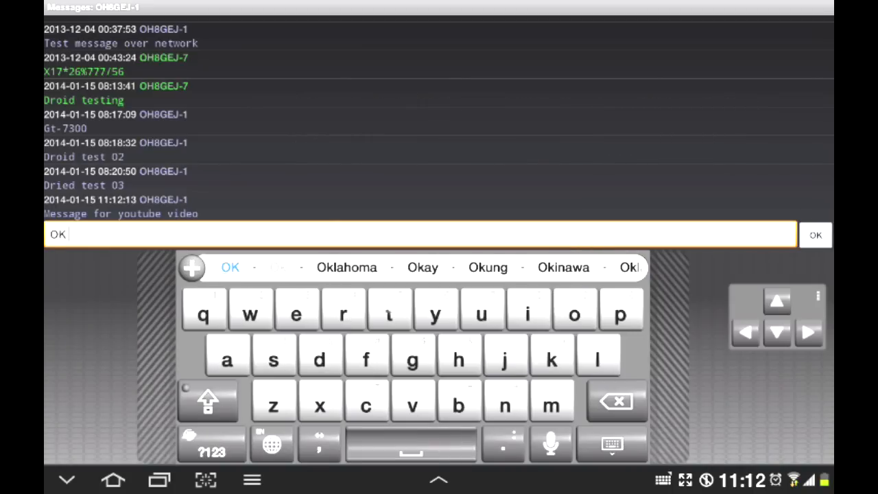
text(thank)
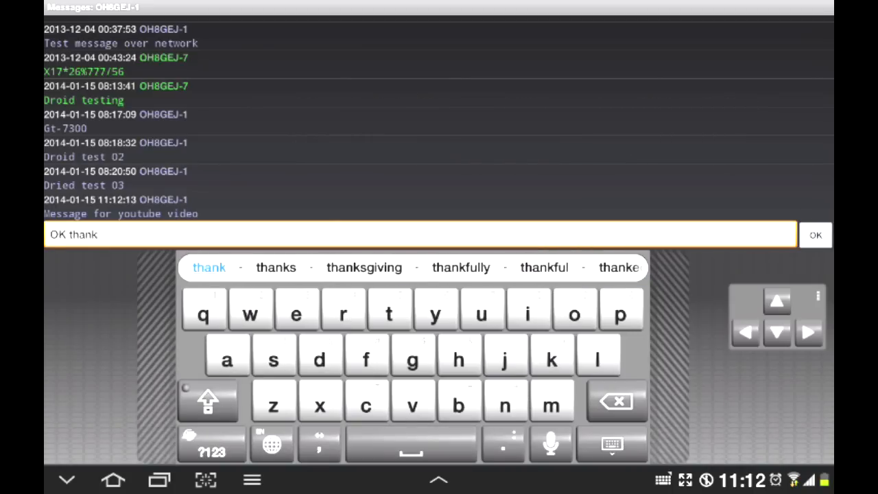
click(275, 266)
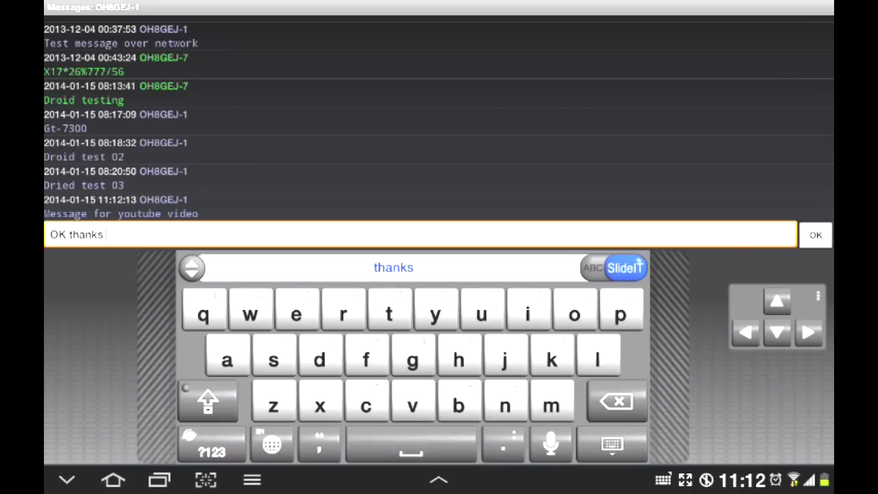
click(482, 310)
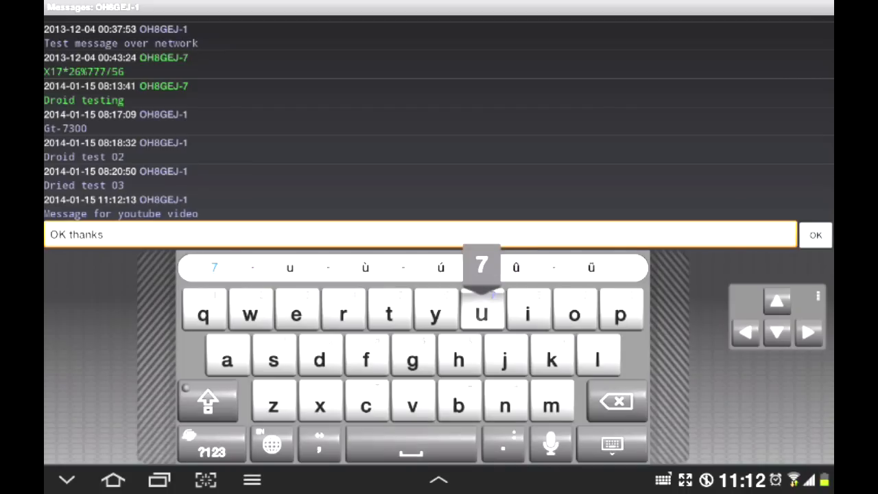
click(480, 310)
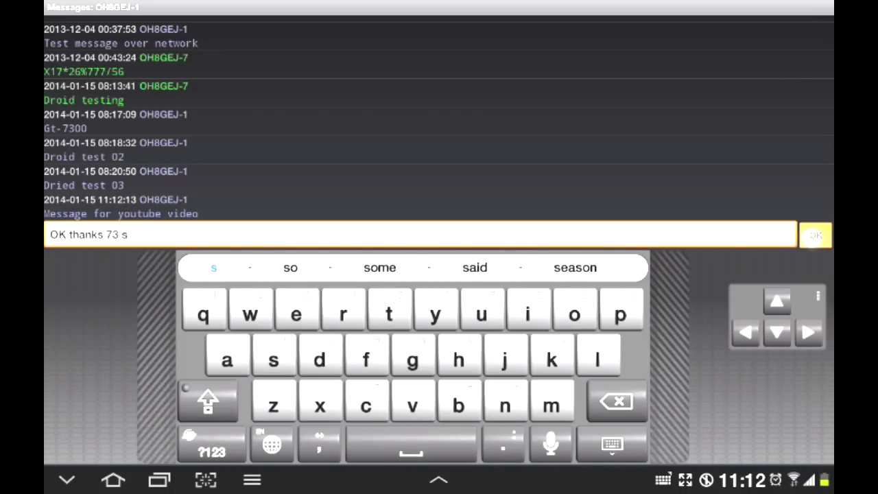
click(815, 234)
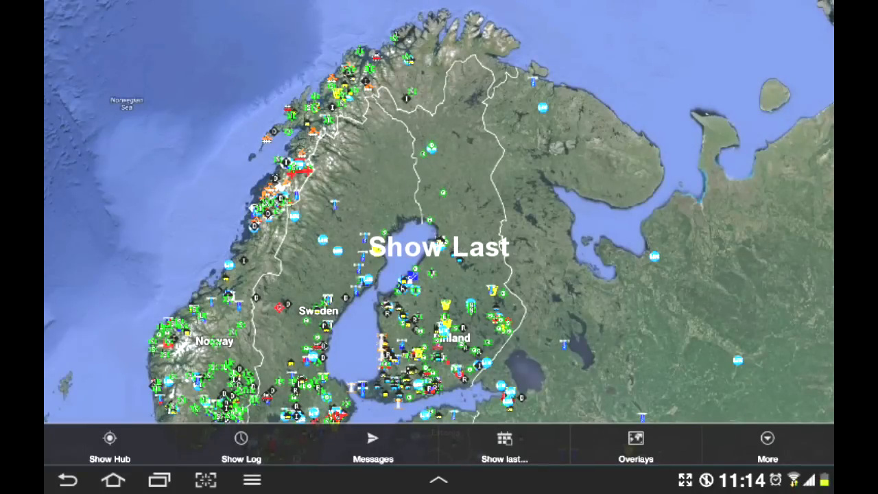
- Pick a time span from the 'Show last' choices (30 minutes to 2 days) for displayed stations
click(505, 441)
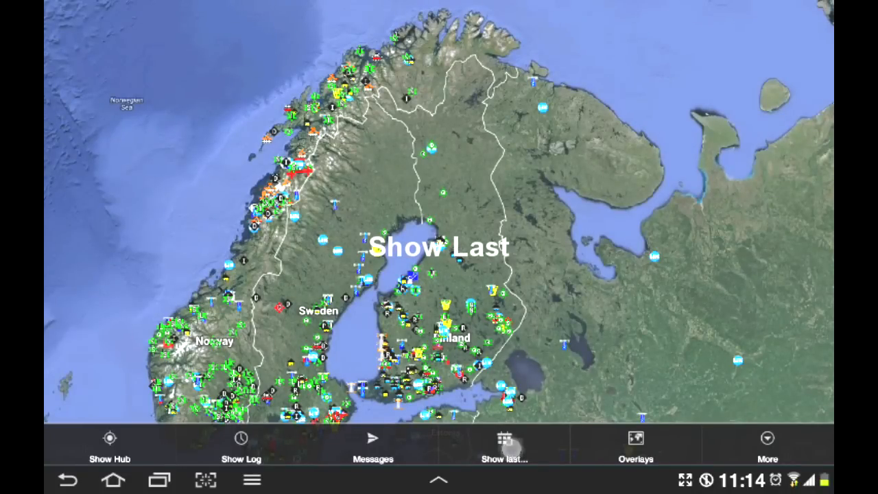
click(505, 446)
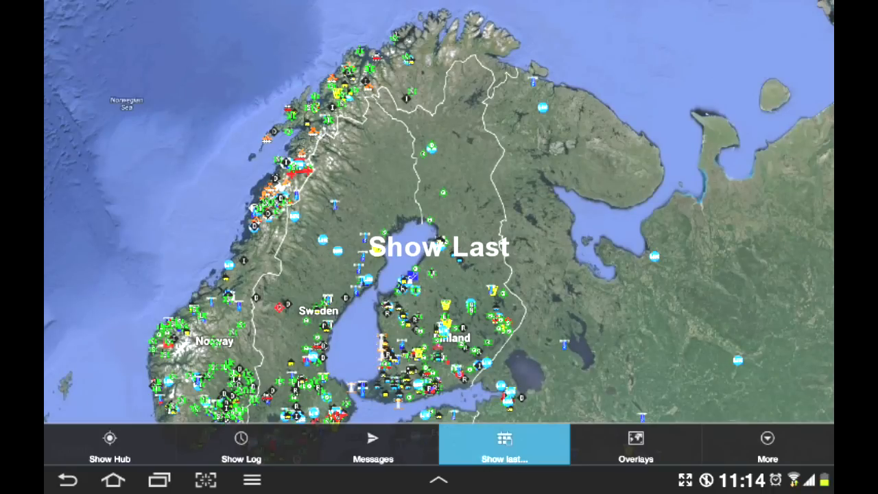
click(504, 444)
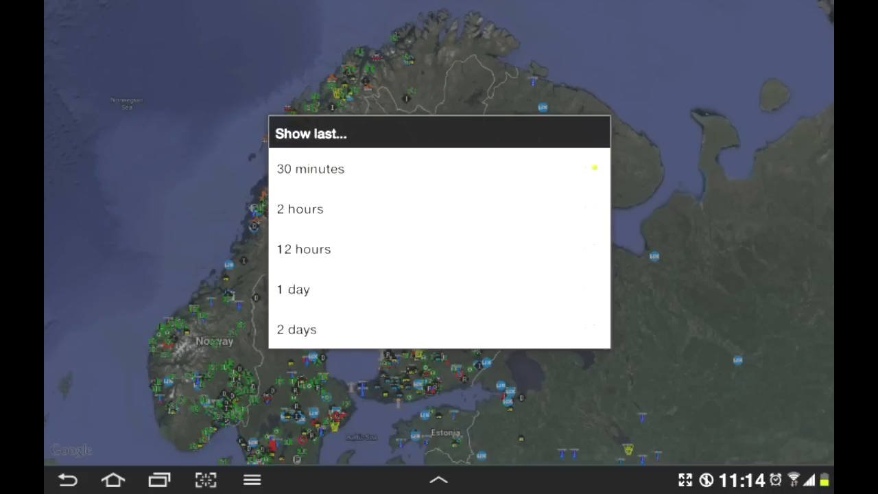
click(310, 167)
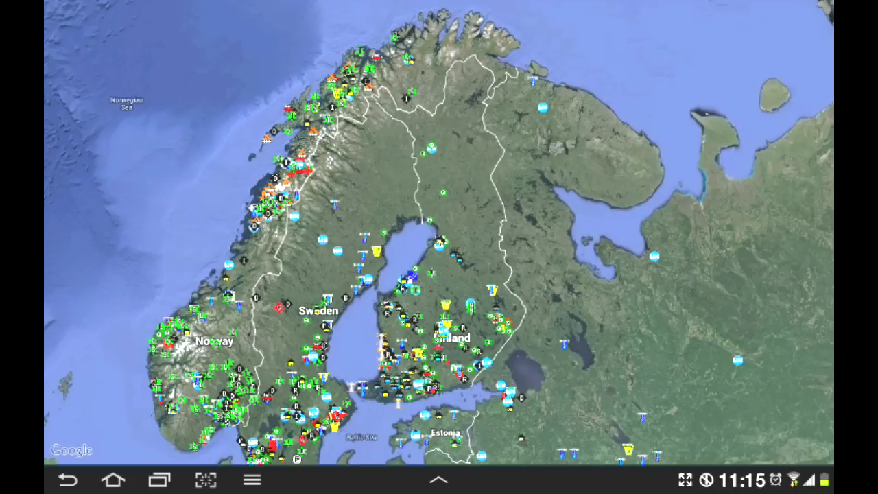
- Redisplay the action bar with Hub, Log, Messages, Show last, Overlays and More
click(250, 480)
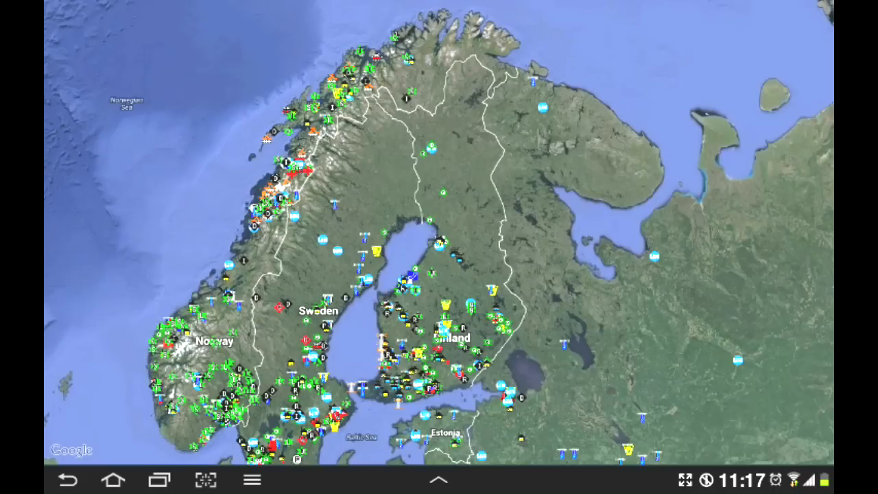
click(439, 480)
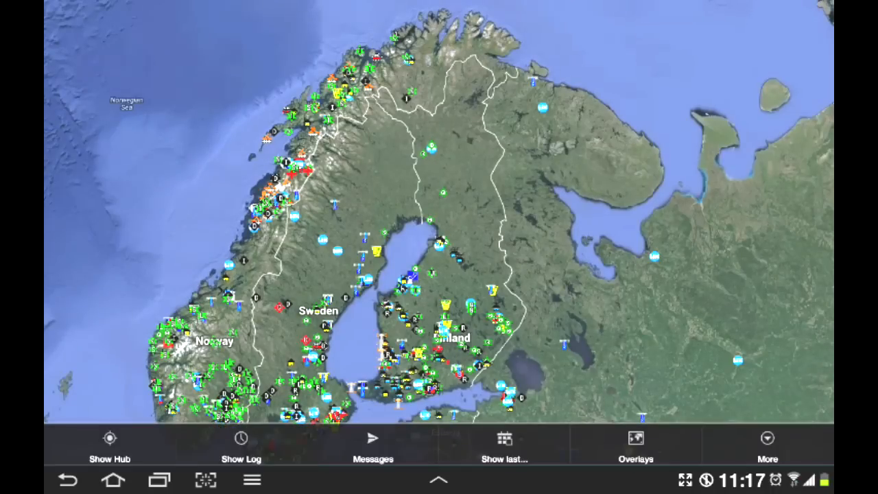
- Show the More list offering Stop Tracking, Single Shot, Clear Log, Preferences and About
click(766, 442)
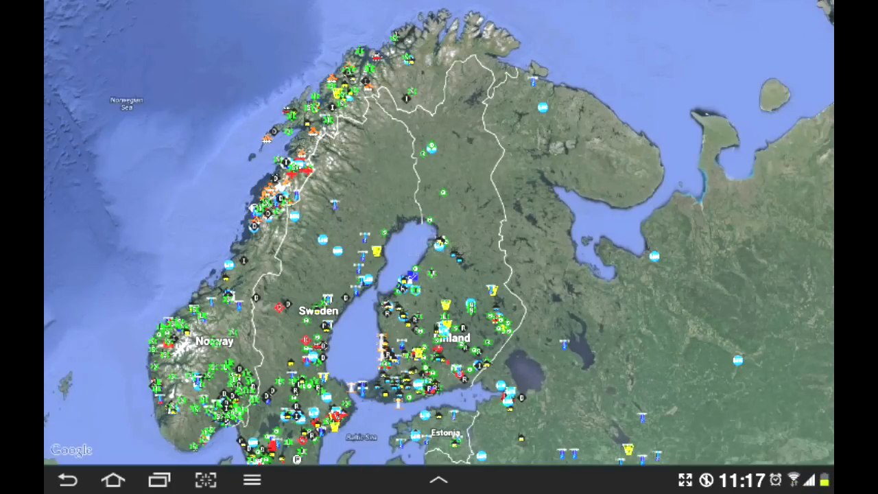
click(251, 480)
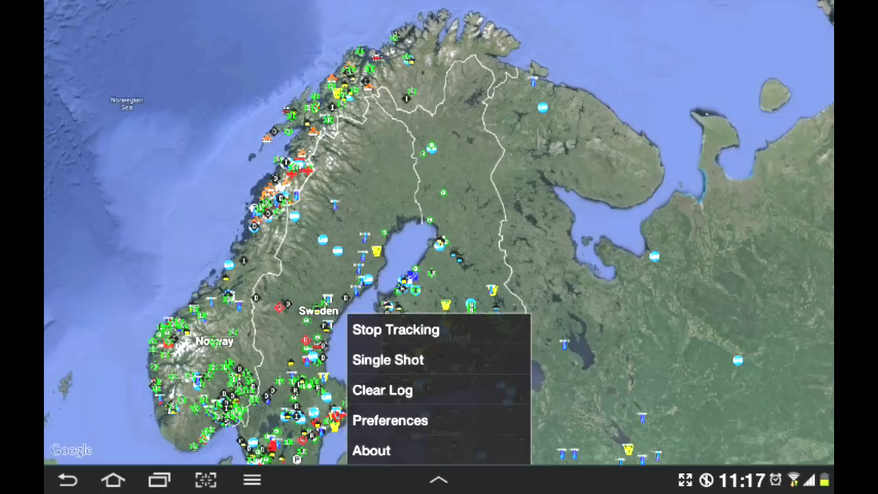